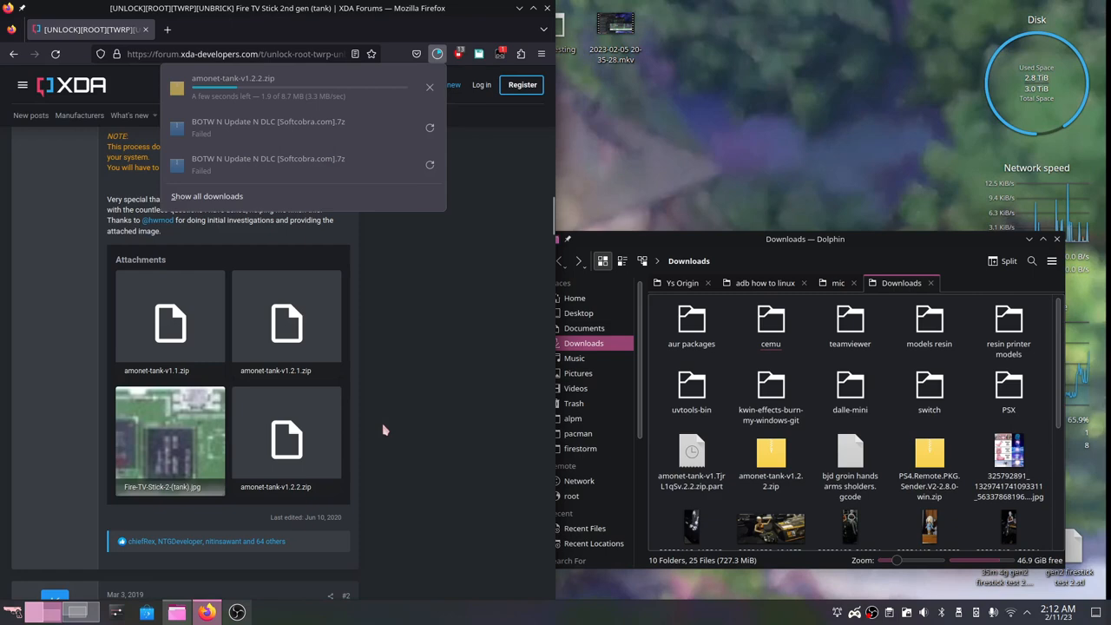
Open a Konsole terminal in the extracted amonet folder from Dolphin's context menu
{"action": "right_click", "coordinate": [691, 469]}
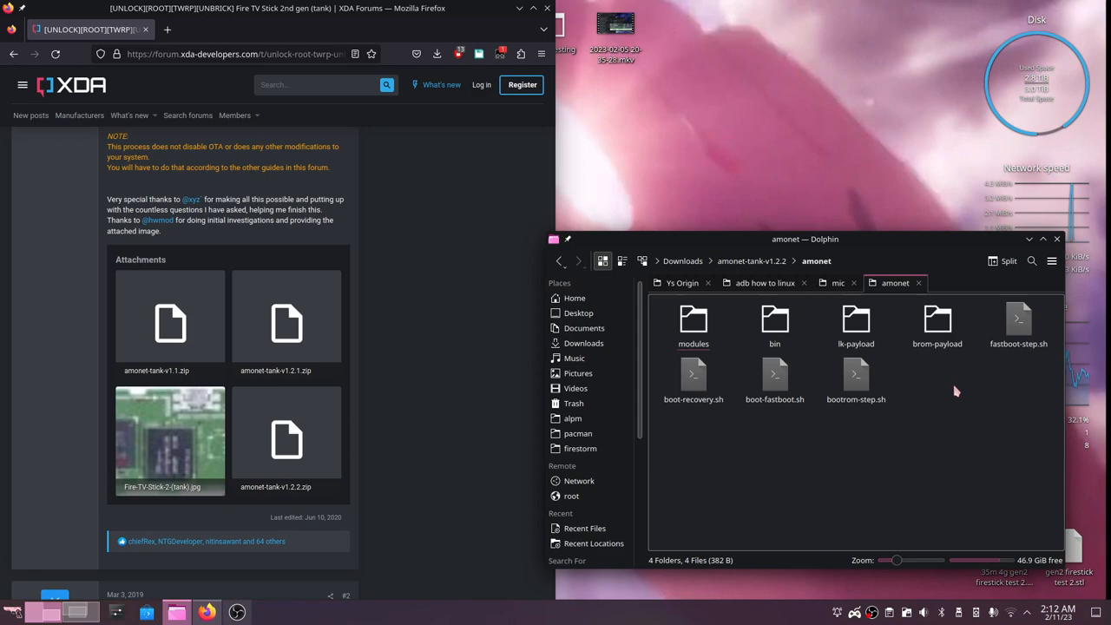
{"action": "left_click", "coordinate": [268, 611]}
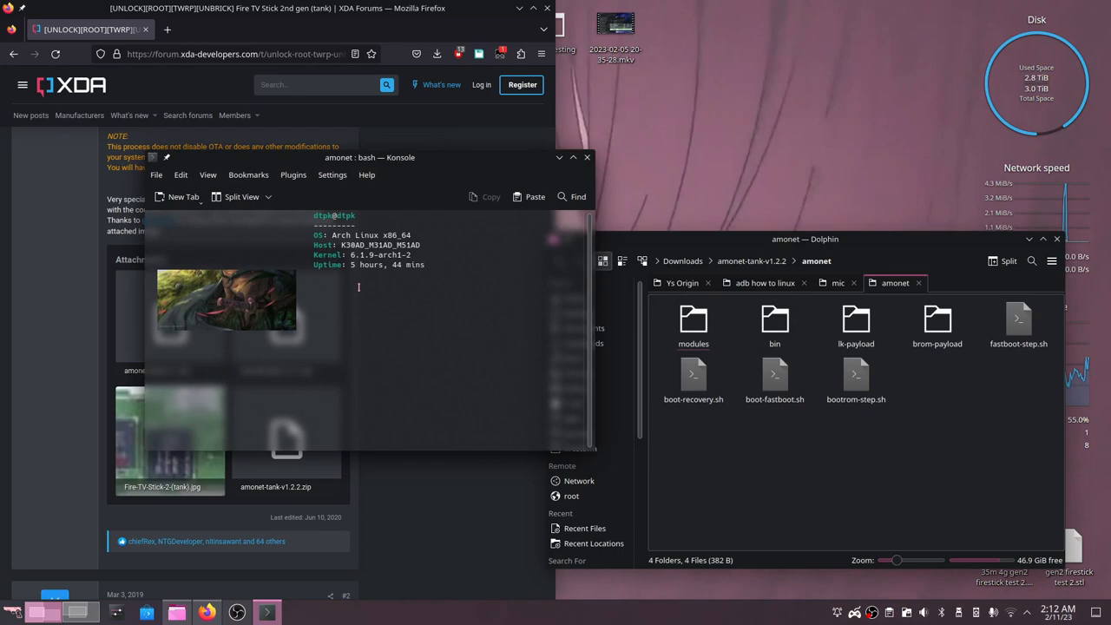
Enter 'sudo sh bootrom-step.sh' at the amonet prompt, notes and board photo alongside
{"action": "type", "text": "sudo sh bootrom-step.sh"}
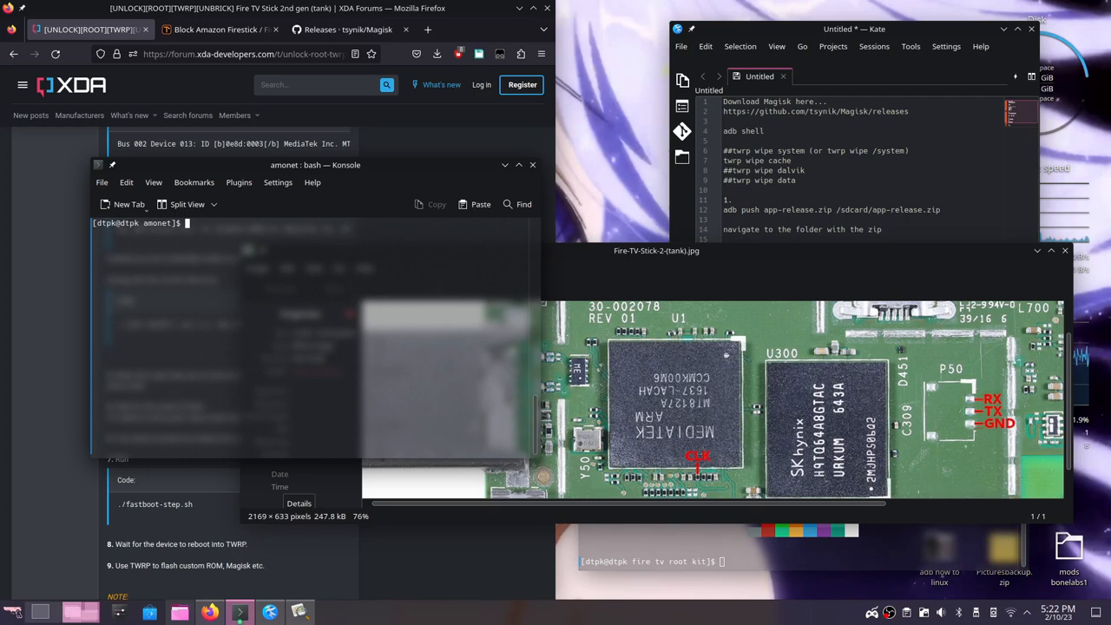
Run 'sudo sh bootrom-step.sh' to flash the preloader and recovery toward TWRP
{"action": "type", "text": "sudo sh bootrom-step.sh"}
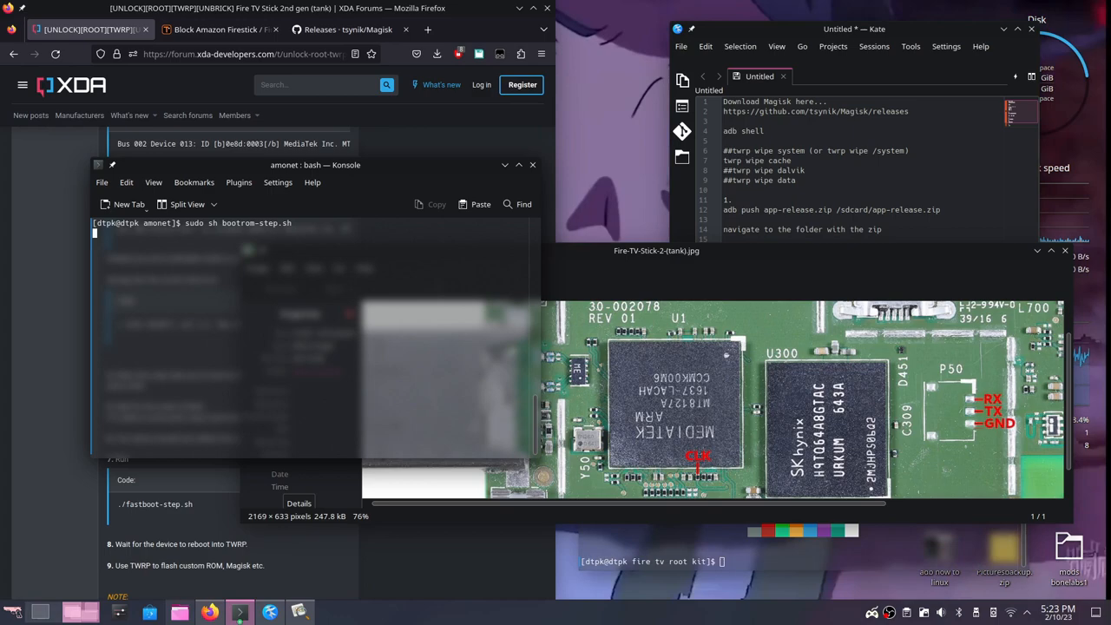
{"action": "key", "text": "Return"}
{"action": "type", "text": "sudo sh fastboot-step.sh"}
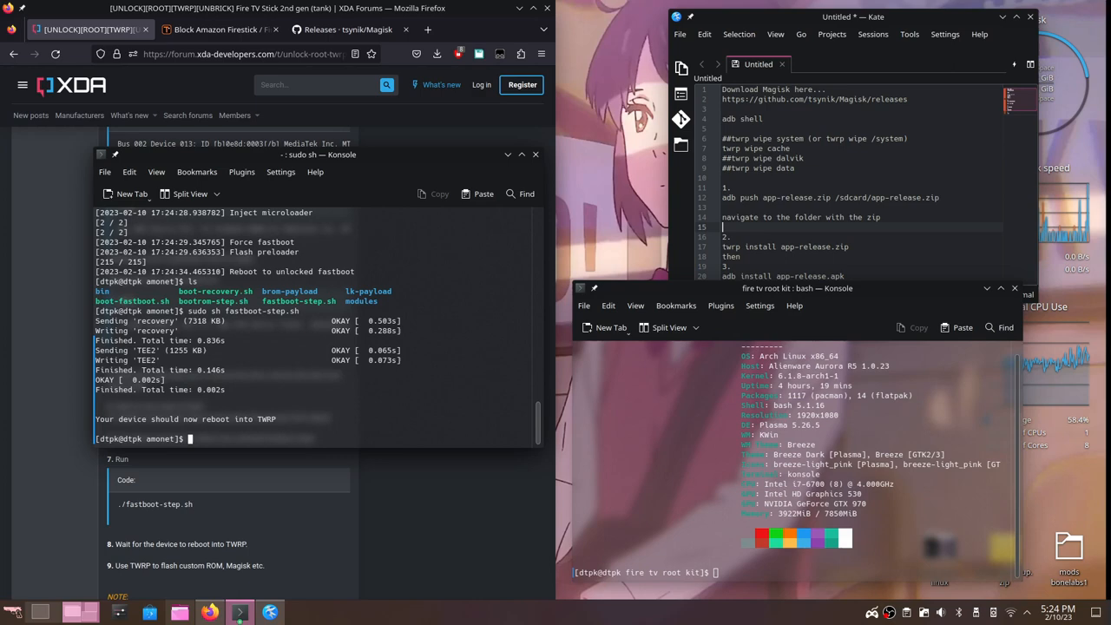
Enter 'adb shell' in the fire tv root kit terminal
{"action": "type", "text": "adb shell"}
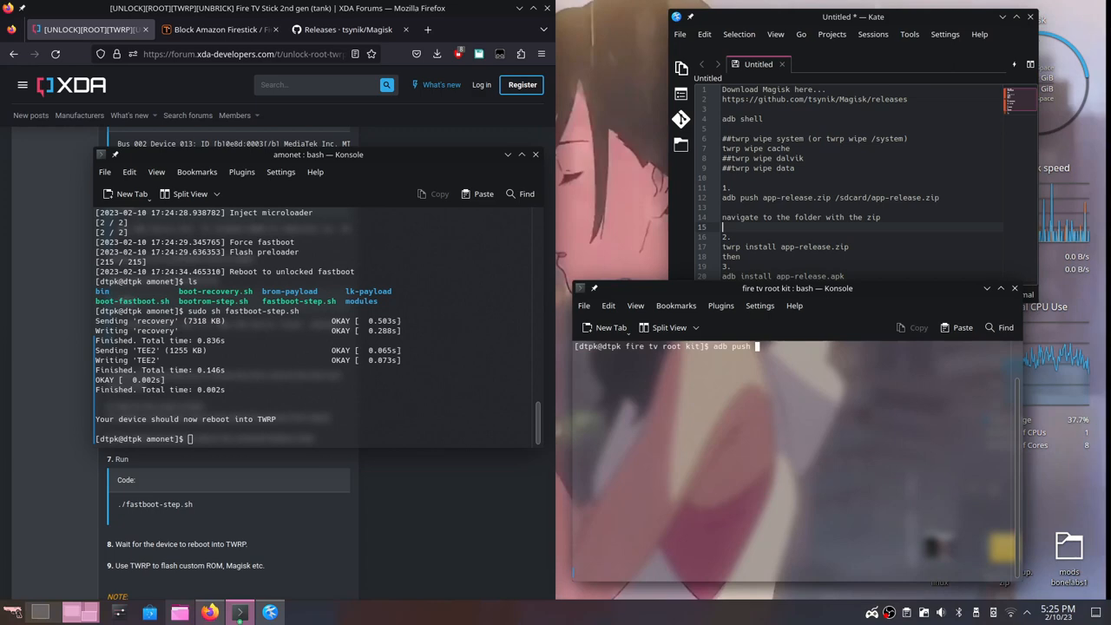
List /sdcard and run 'twrp install app-release.zip' to start the Magisk installer
{"action": "type", "text": "app-release.zip /sdcard/app-release.zip"}
{"action": "type", "text": "cd sdcard/"}
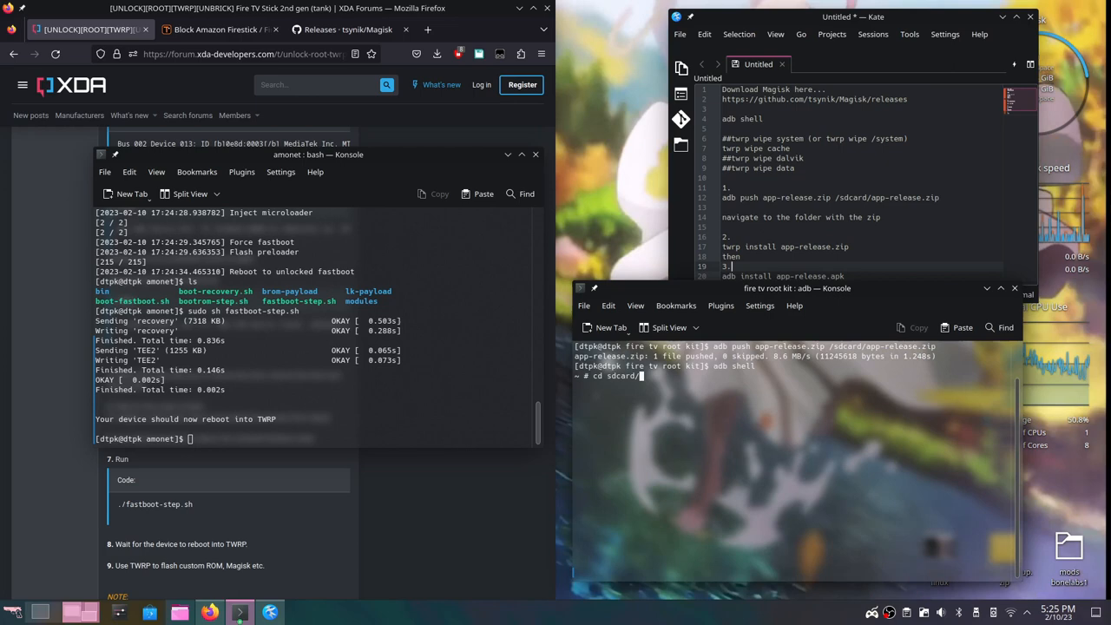
{"action": "type", "text": "ls"}
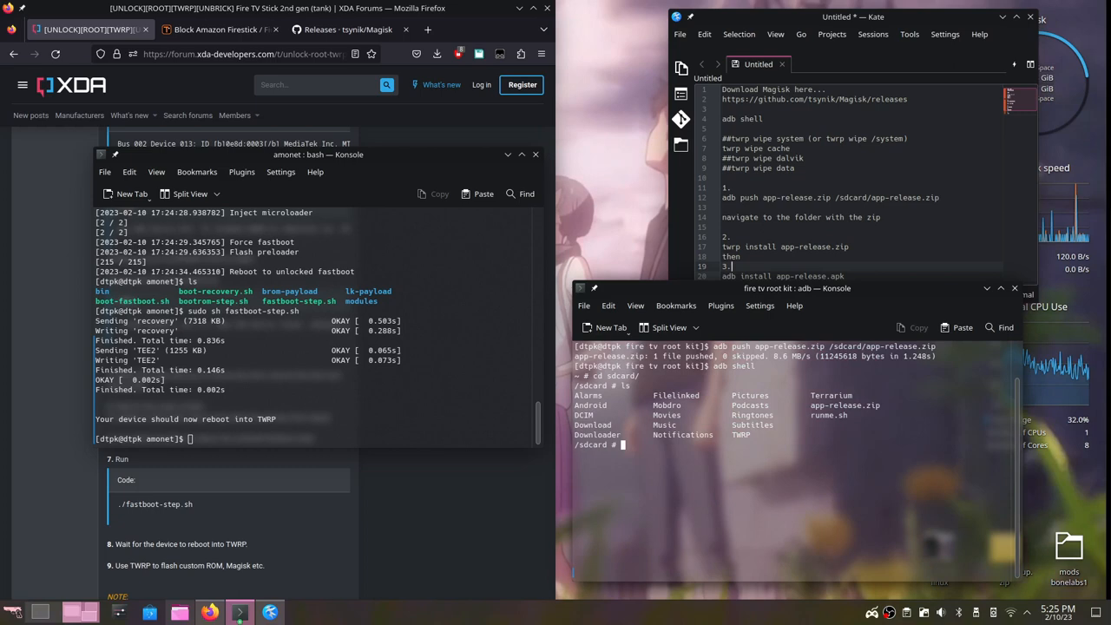
{"action": "type", "text": "twrp install app-release.zip"}
{"action": "left_click", "coordinate": [863, 147]}
{"action": "type", "text": " always do"}
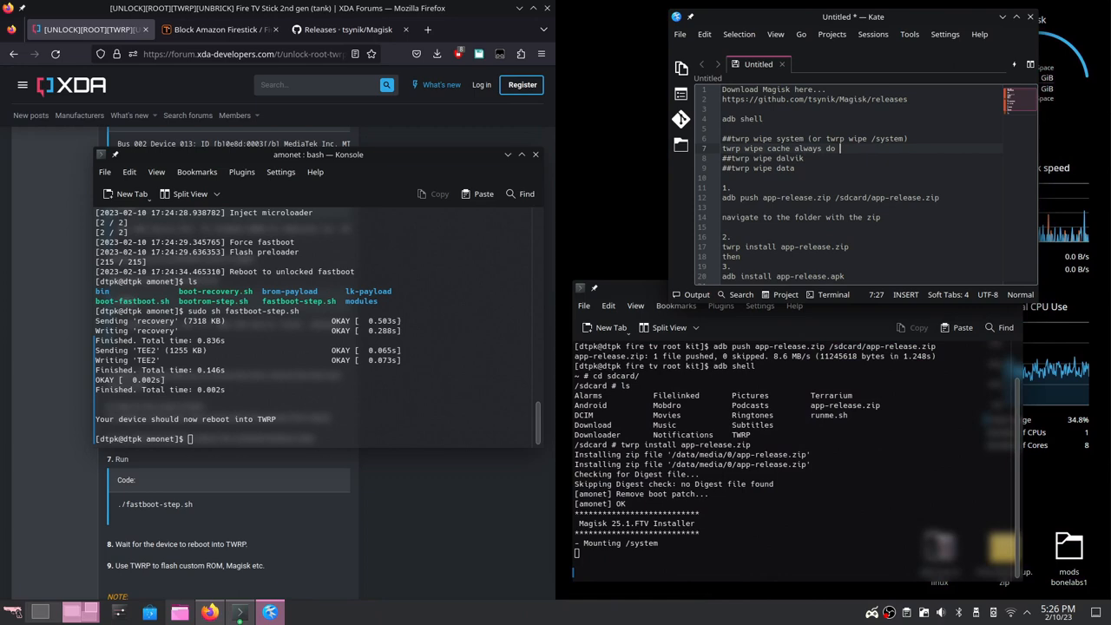
Type 'FIRST' in the fresh adb shell on the Fire TV
{"action": "type", "text": "FIRST"}
{"action": "type", "text": "reboot -p"}
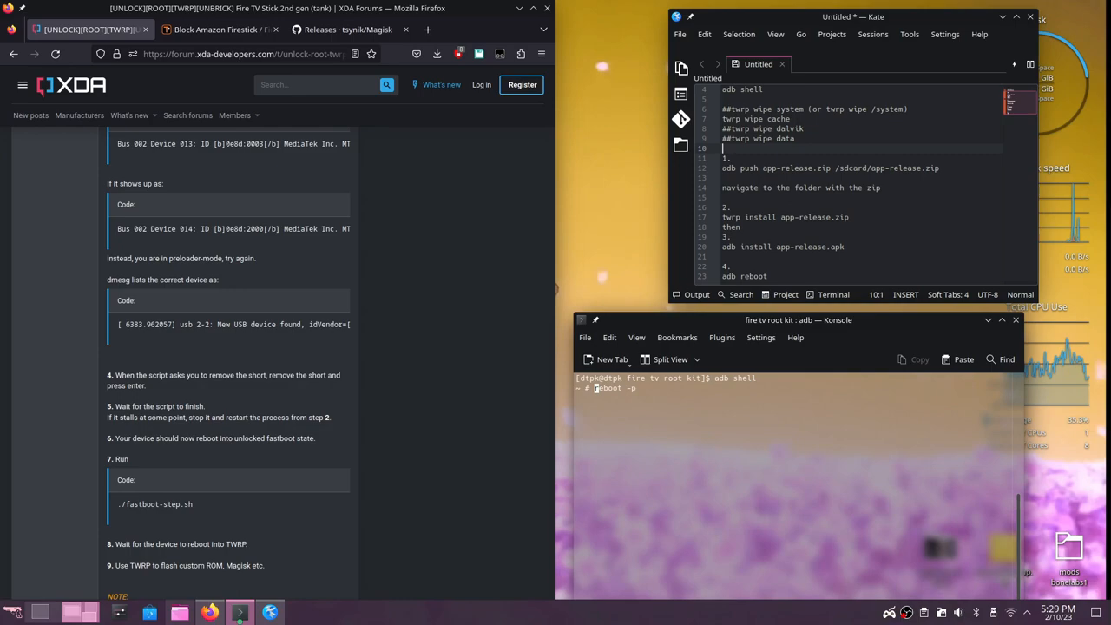
Run the reboot command, ending the adb shell and returning to the root kit prompt
{"action": "key", "text": "Return"}
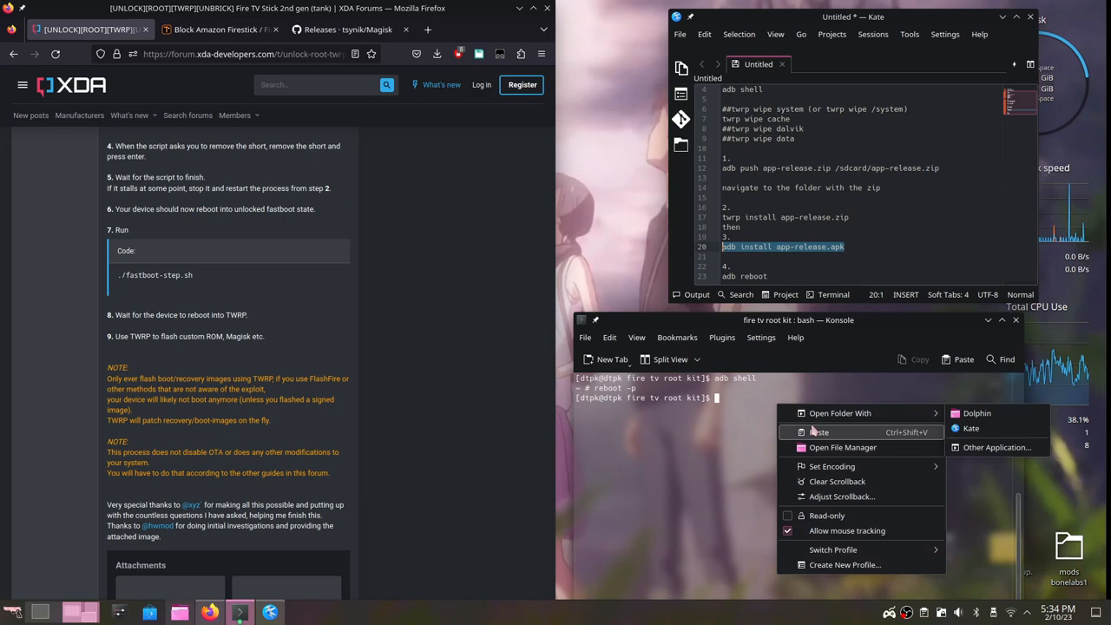
Select the root kit folder in the file manager before reconnecting to the rebooted Fire TV
{"action": "left_click", "coordinate": [819, 432]}
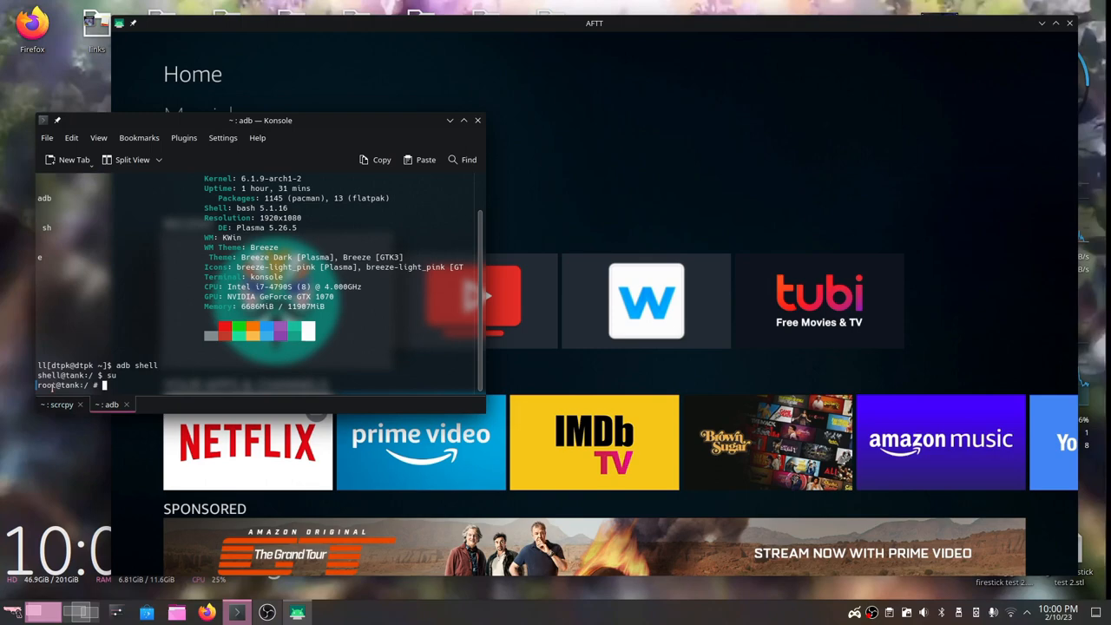
Exit the root shell and dismiss the Tab Properties dialog with OK
{"action": "type", "text": "exit"}
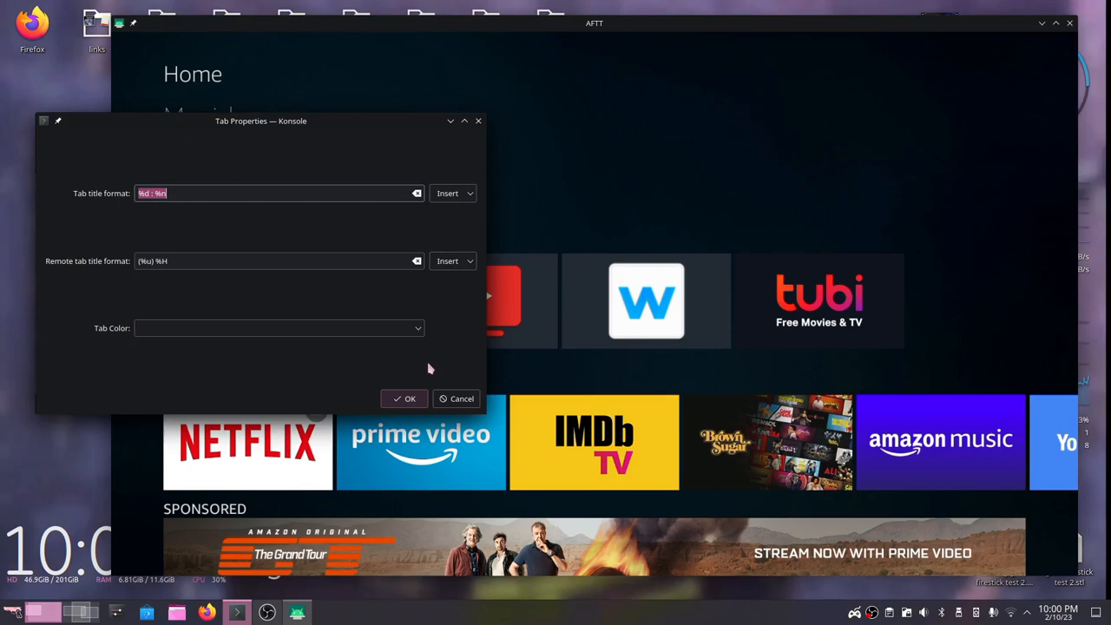
{"action": "left_click", "coordinate": [462, 397]}
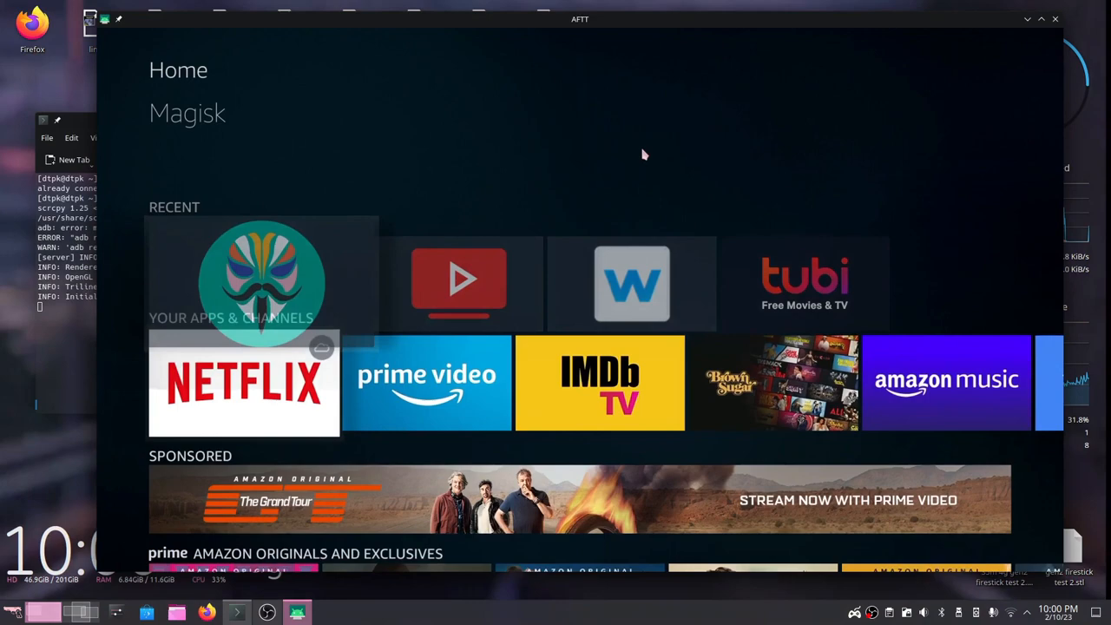